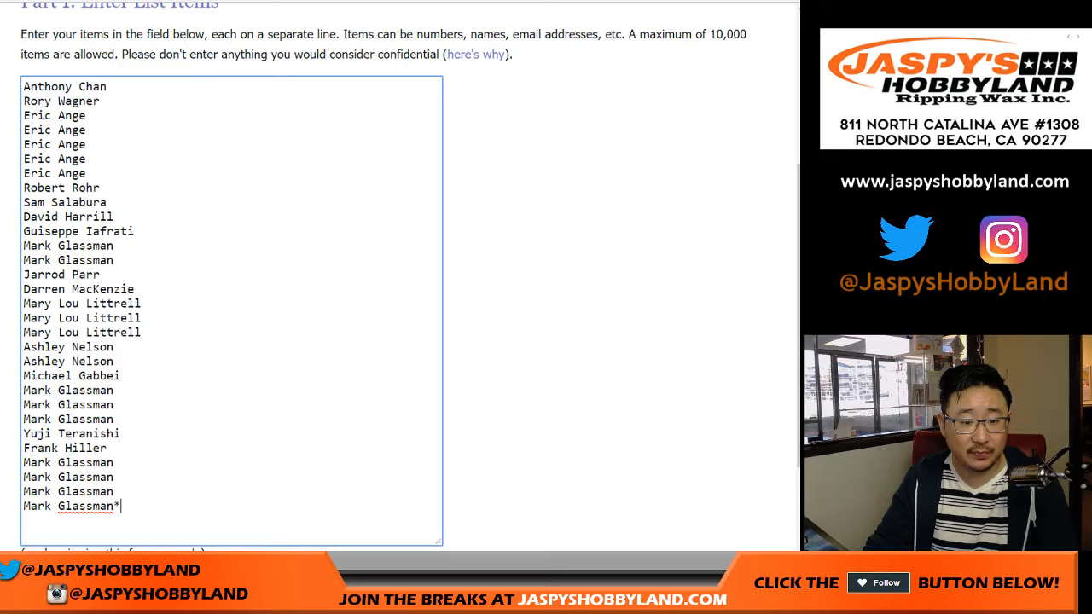
- Select all entered names, roll two dice, and return to the List Randomizer form
{"action": "key", "text": "ctrl+a"}
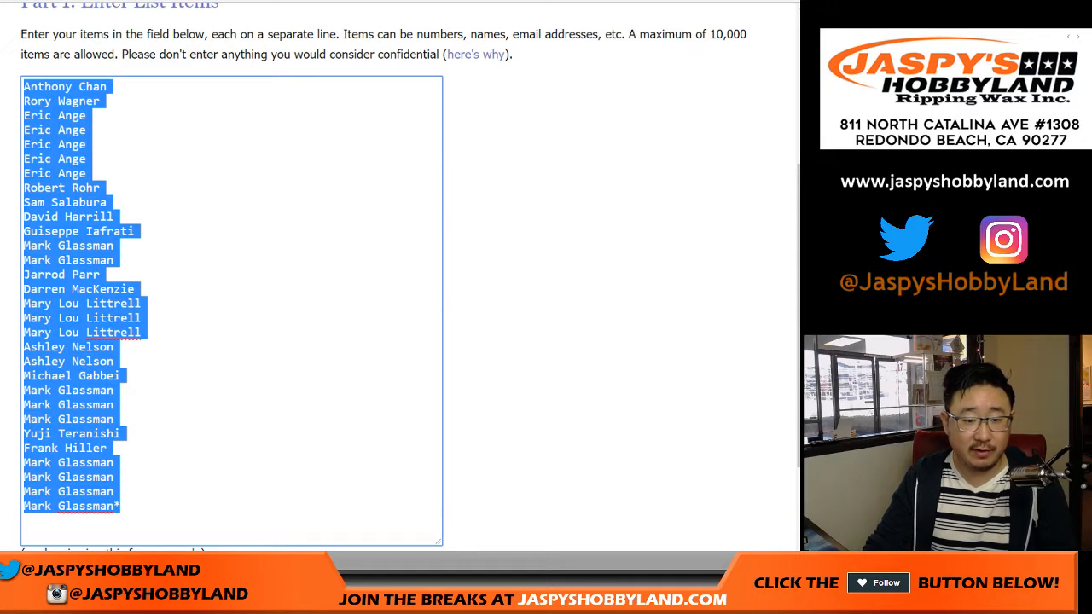
{"action": "left_click", "coordinate": [231, 307]}
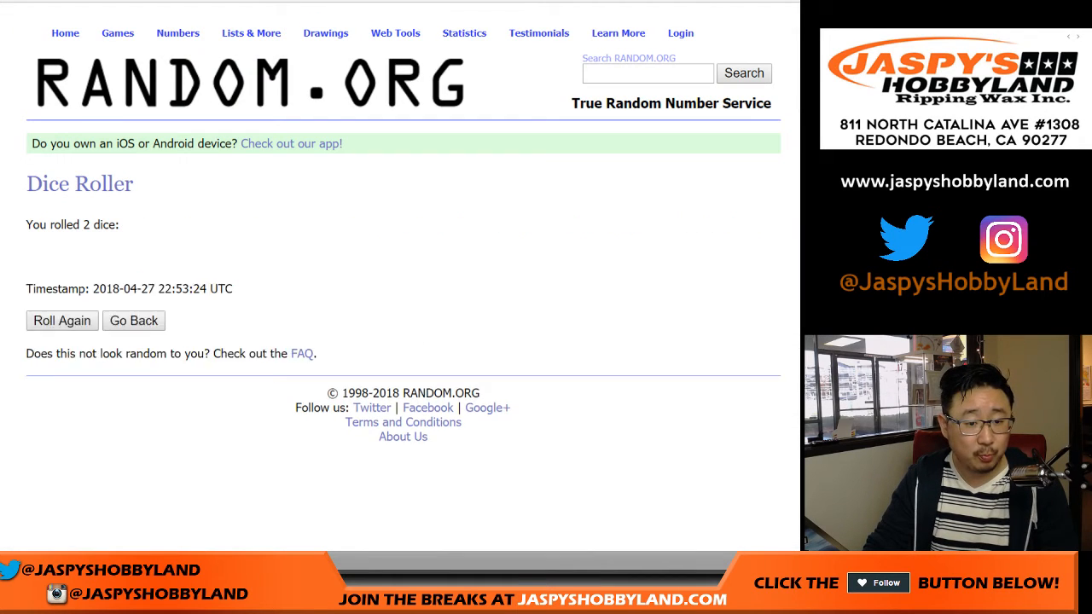
{"action": "left_click", "coordinate": [62, 319]}
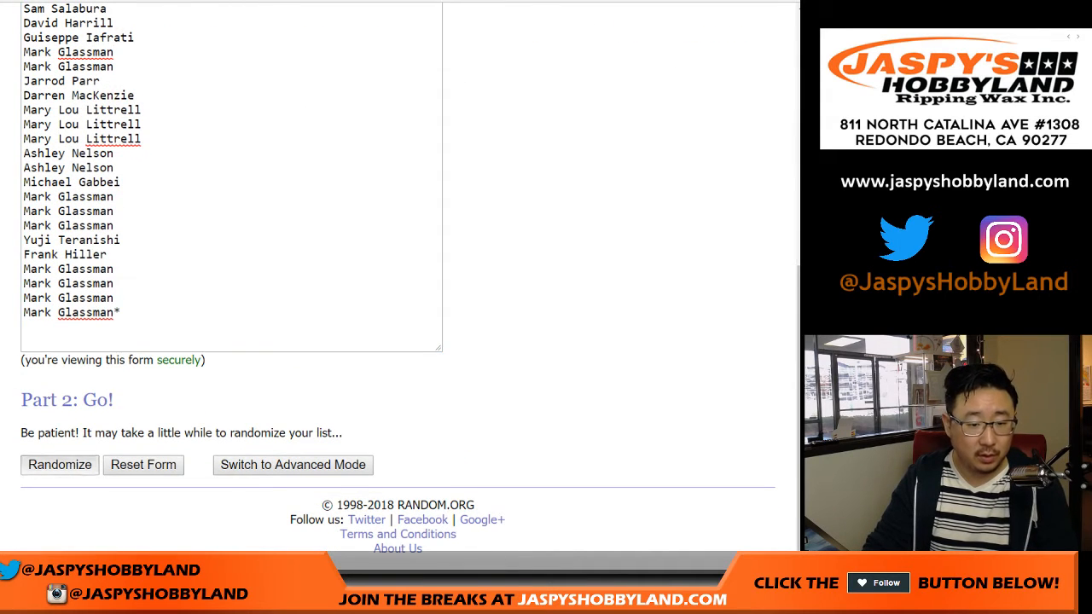
- Randomize the participant list, then reshuffle with Again! and scroll to check the order
{"action": "left_click", "coordinate": [60, 465]}
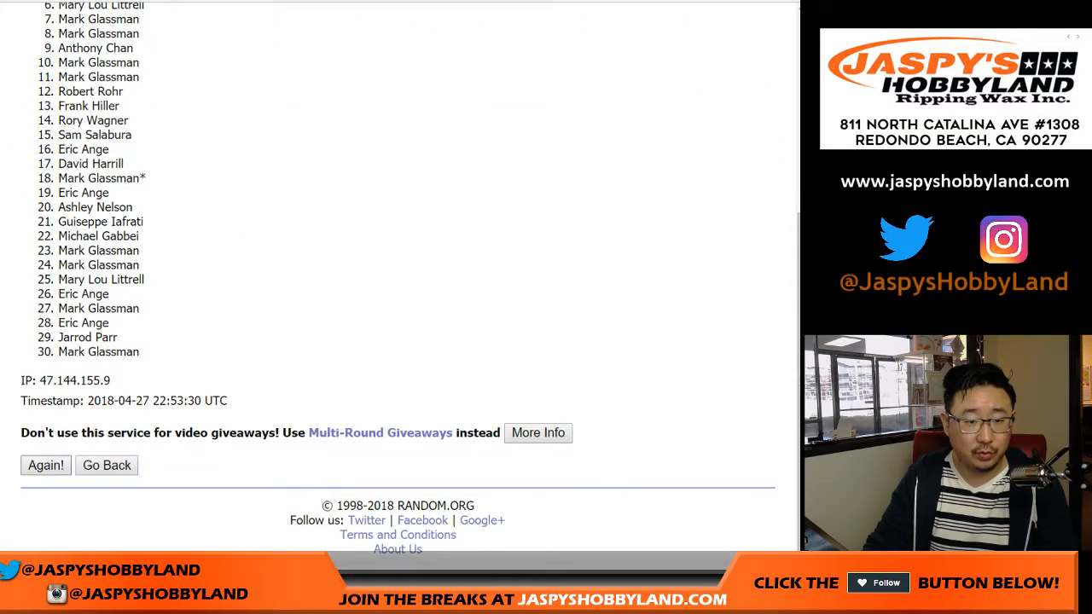
{"action": "left_click", "coordinate": [45, 465]}
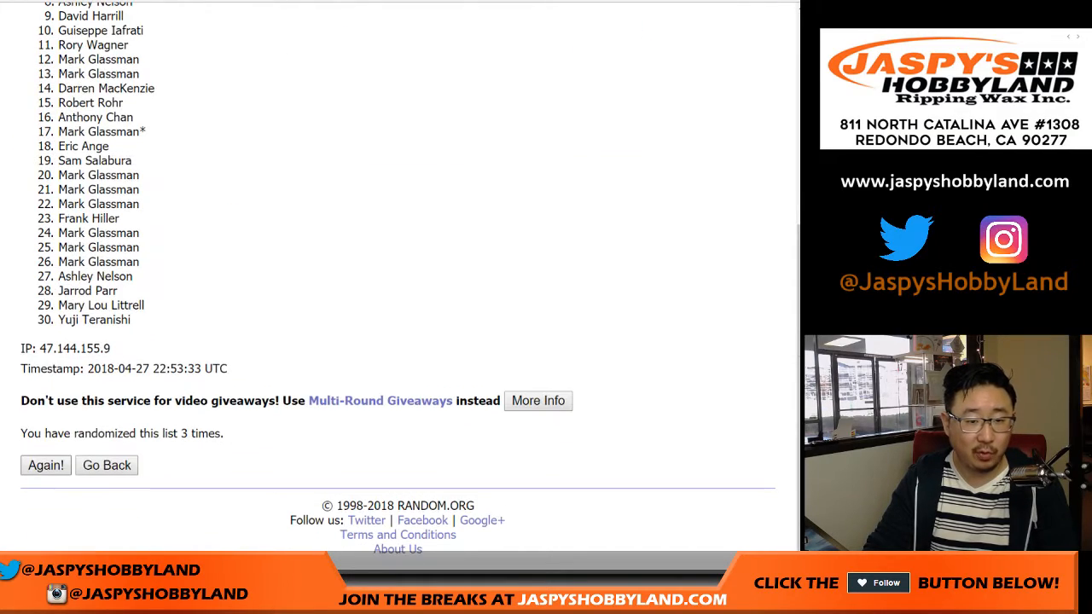
{"action": "left_click", "coordinate": [45, 465]}
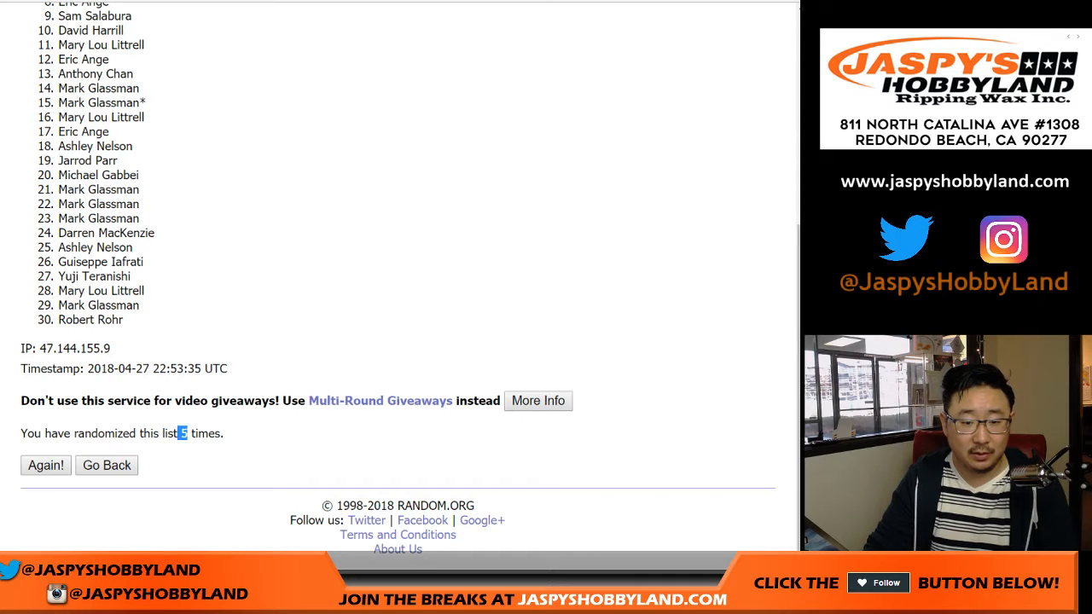
{"action": "left_click", "coordinate": [45, 465]}
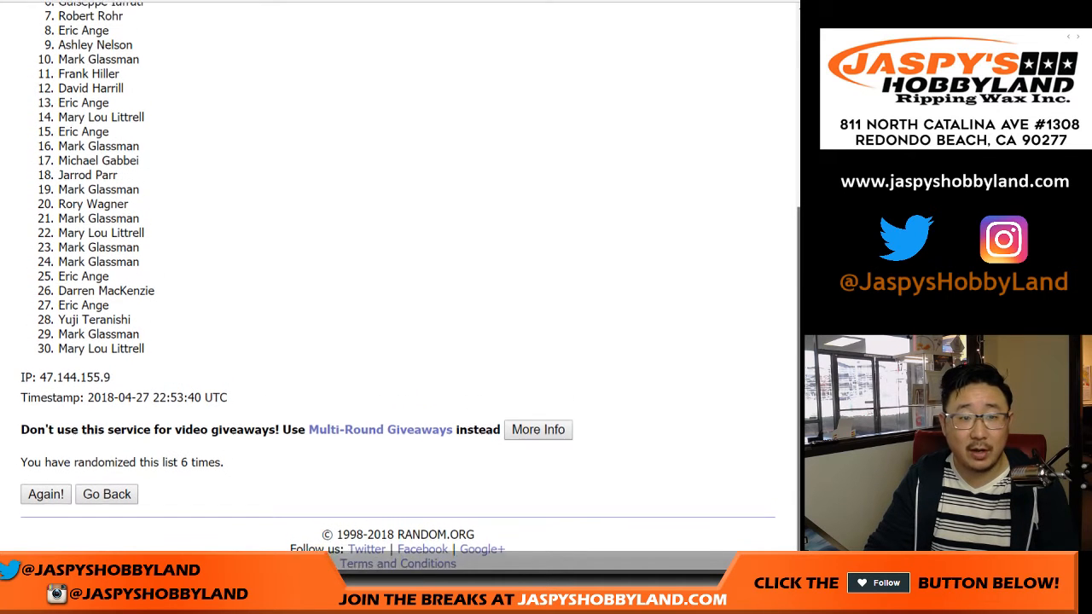
{"action": "scroll", "scroll_direction": "down", "scroll_amount": 3}
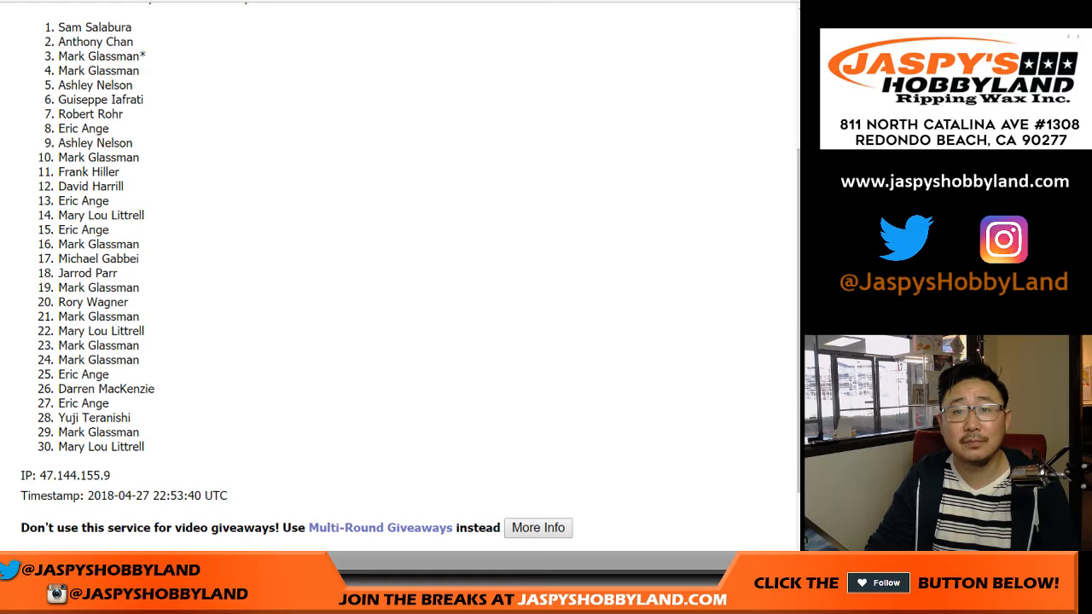
{"action": "left_click_drag", "start_coordinate": [58, 27], "coordinate": [132, 114]}
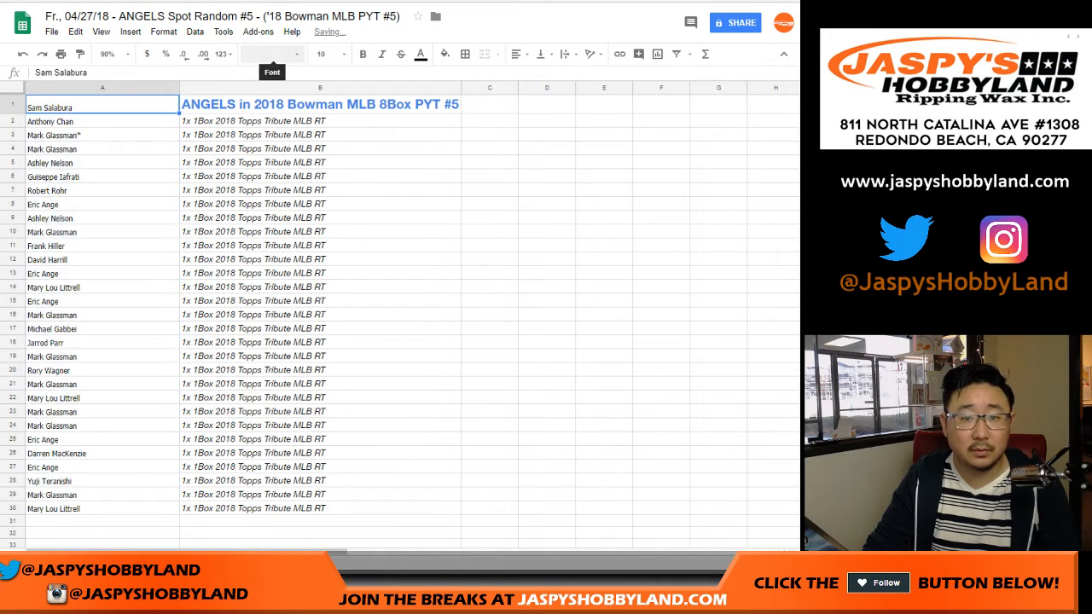
{"action": "left_click", "coordinate": [320, 54]}
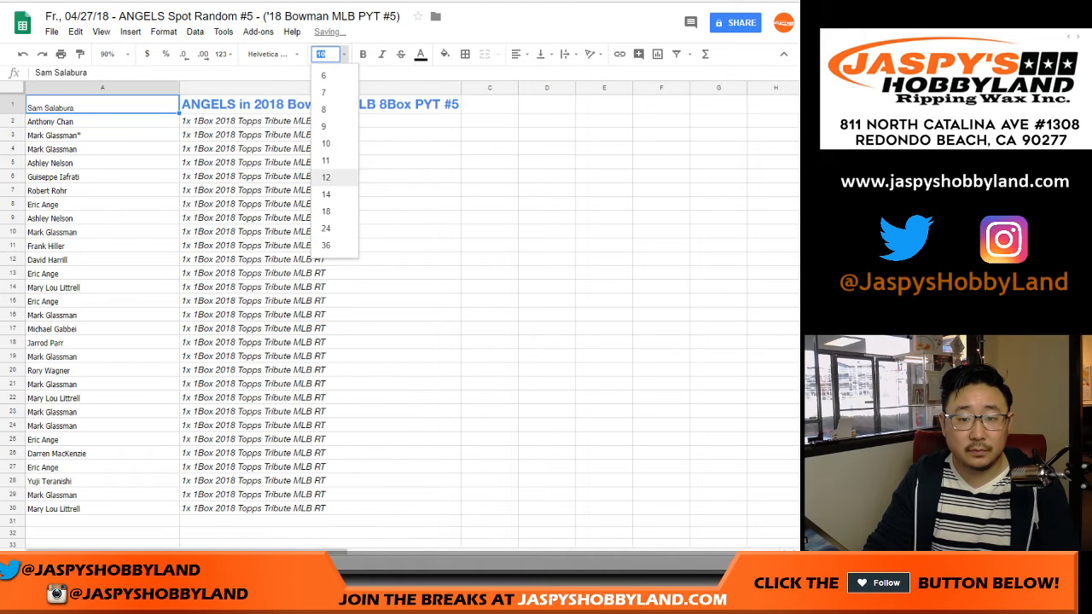
{"action": "left_click", "coordinate": [325, 211]}
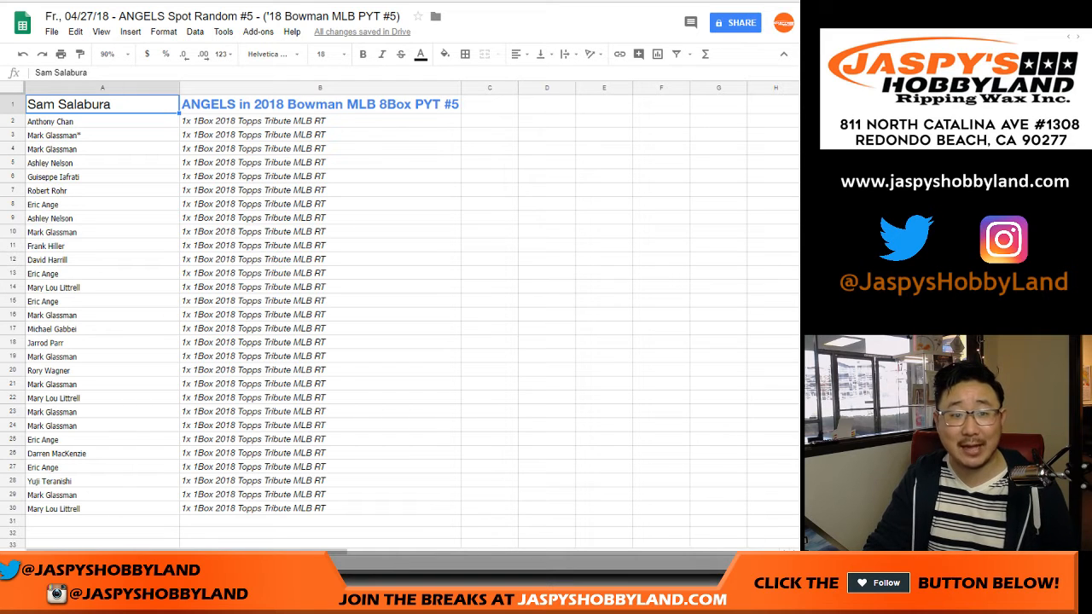
{"action": "left_click", "coordinate": [102, 121]}
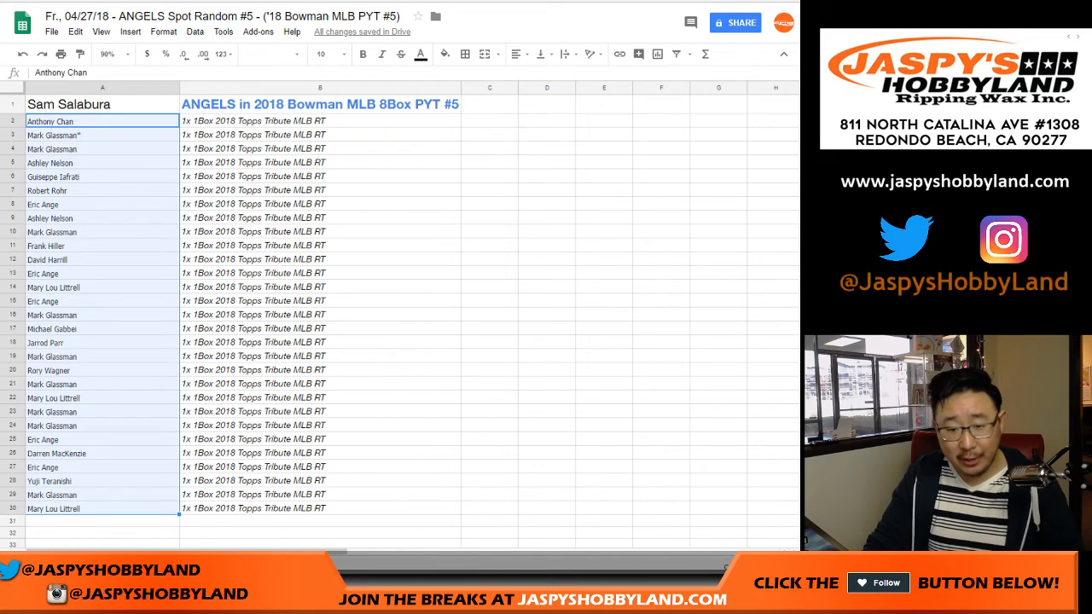